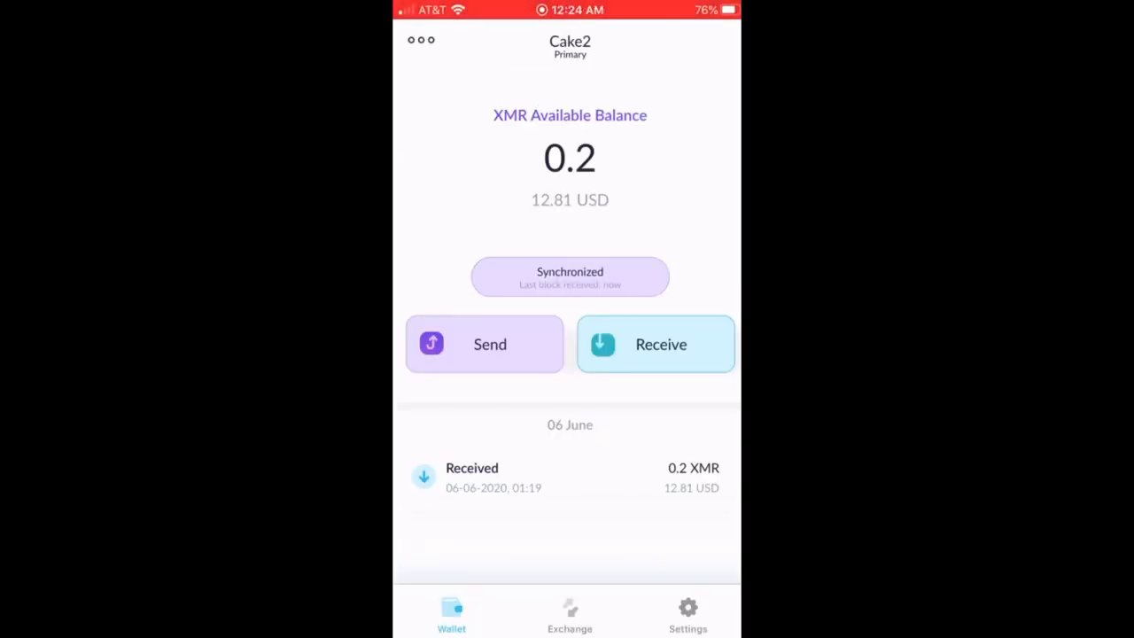
- Choose BTC as the currency to send, keeping XMR as the currency received via ChangeNow
{"action": "left_click", "coordinate": [571, 613]}
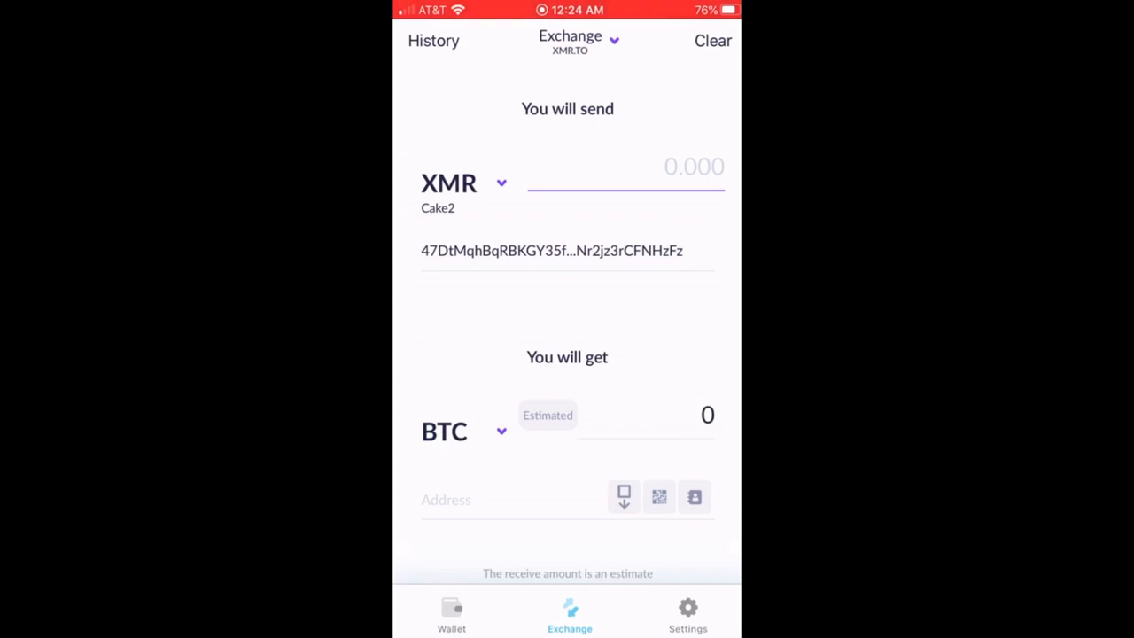
{"action": "left_click", "coordinate": [464, 183]}
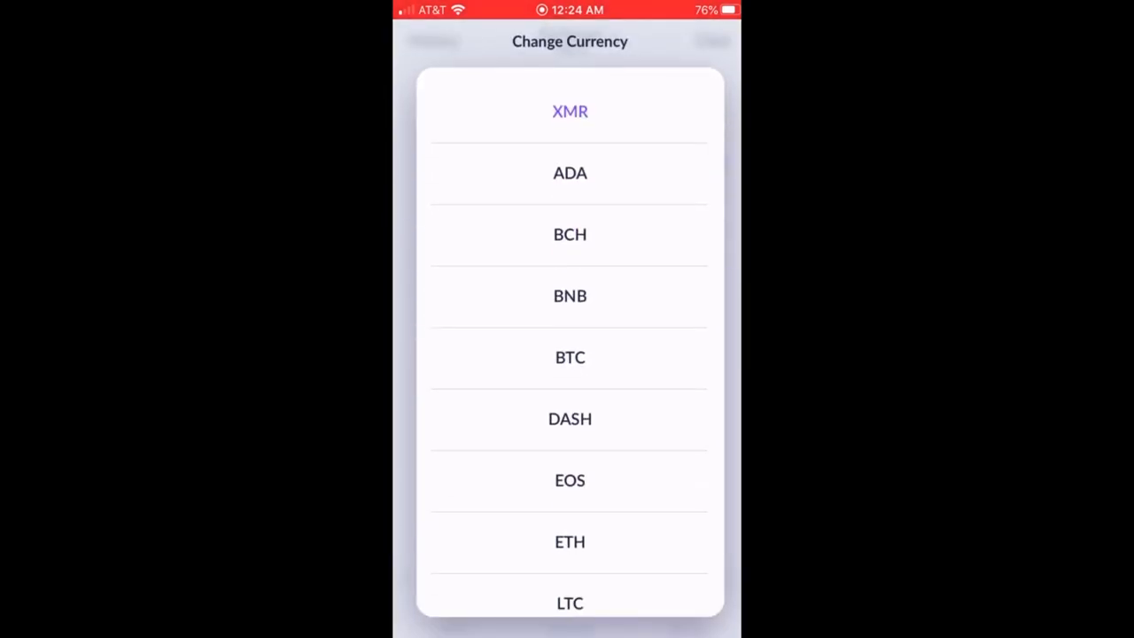
{"action": "left_click", "coordinate": [570, 358]}
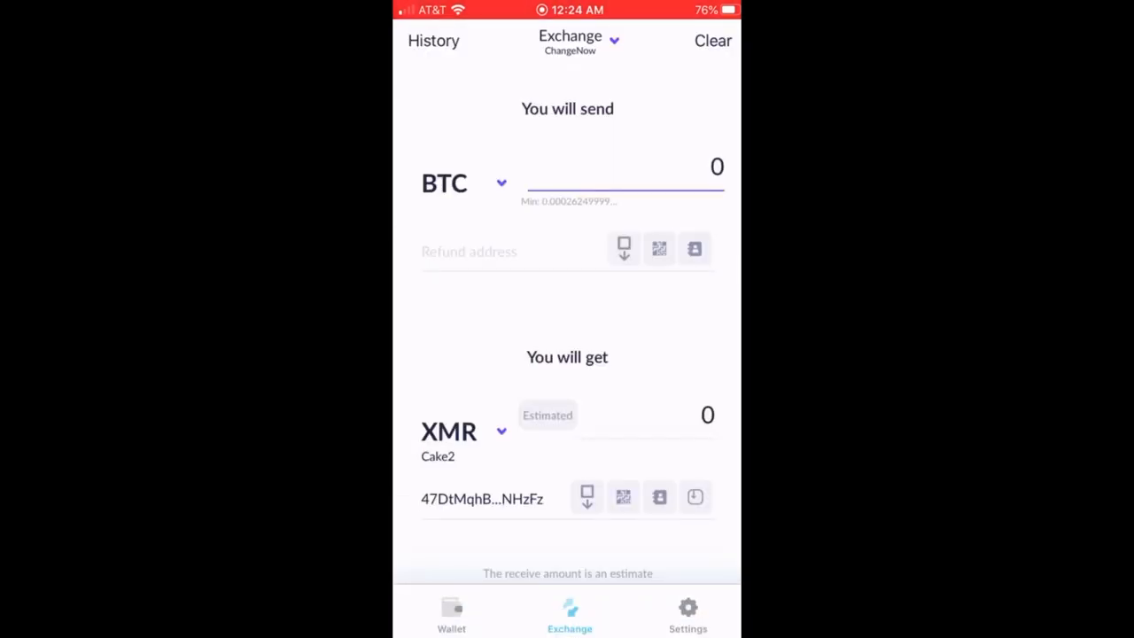
- Paste a BTC refund address into the exchange form's Refund address field
{"action": "left_click", "coordinate": [496, 251]}
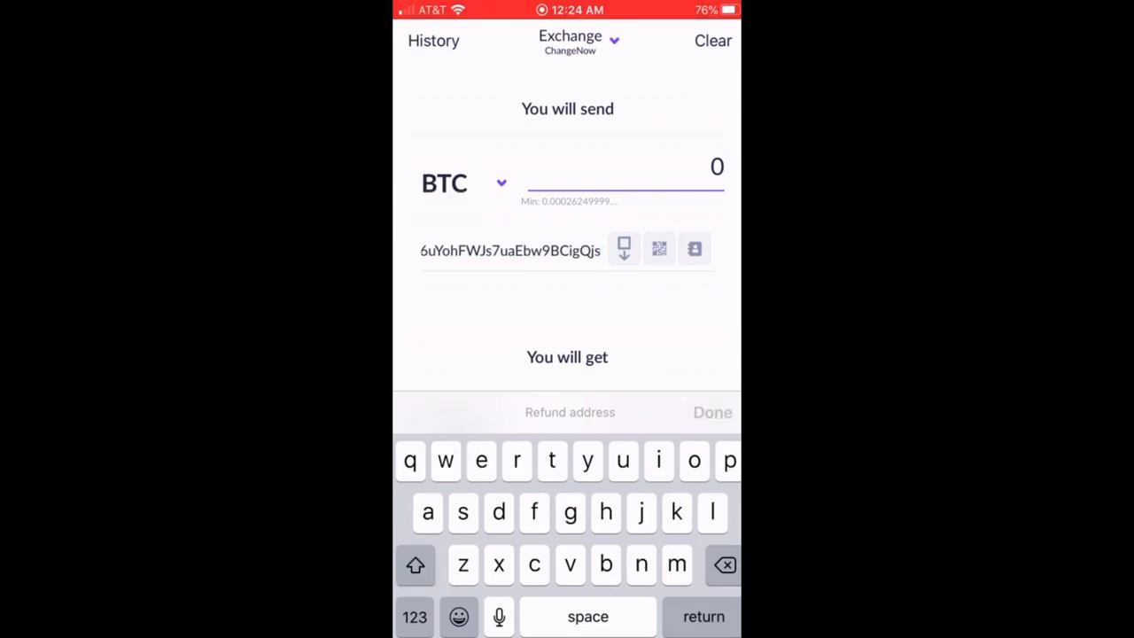
{"action": "left_click", "coordinate": [713, 411]}
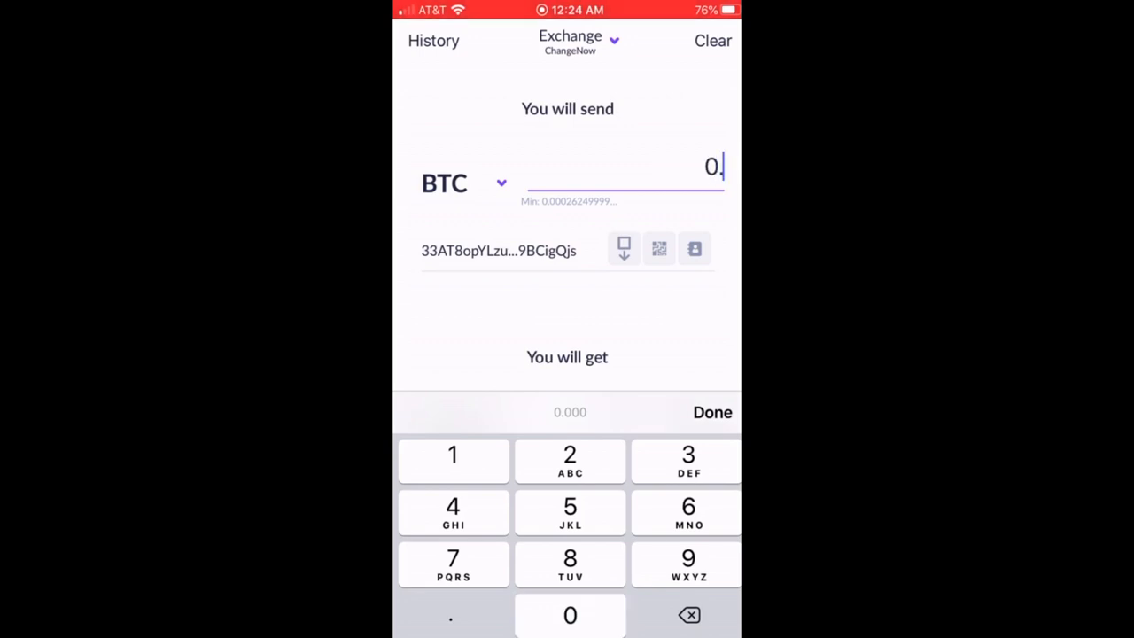
- Confirm the 0.001 BTC amount and create the ChangeNow exchange
{"action": "left_click", "coordinate": [571, 613]}
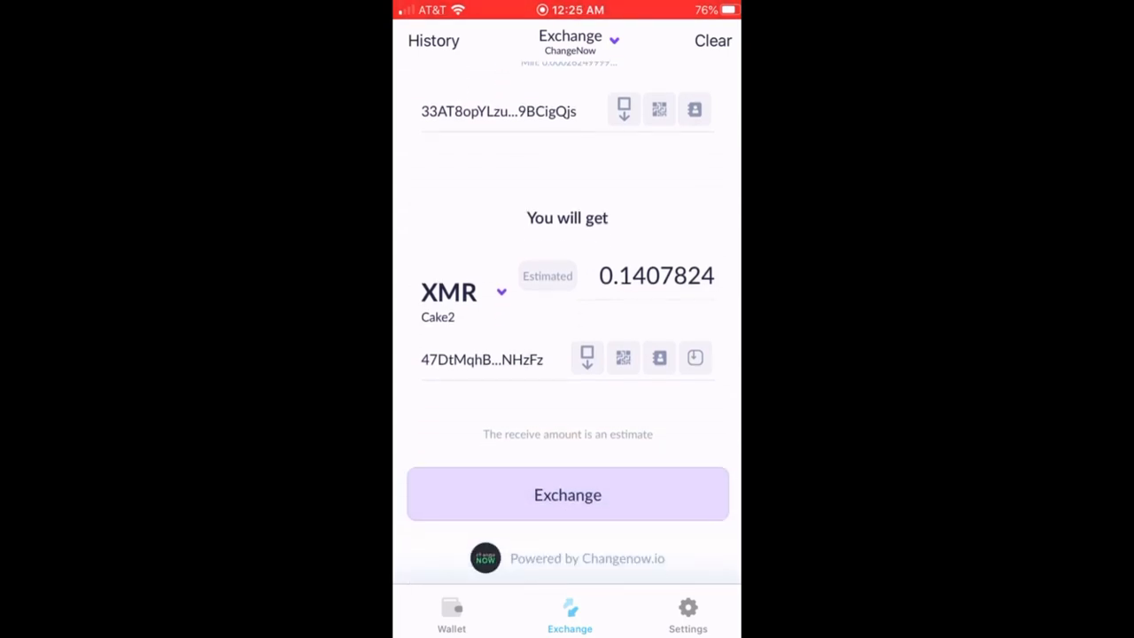
{"action": "scroll", "scroll_direction": "up", "scroll_amount": 3}
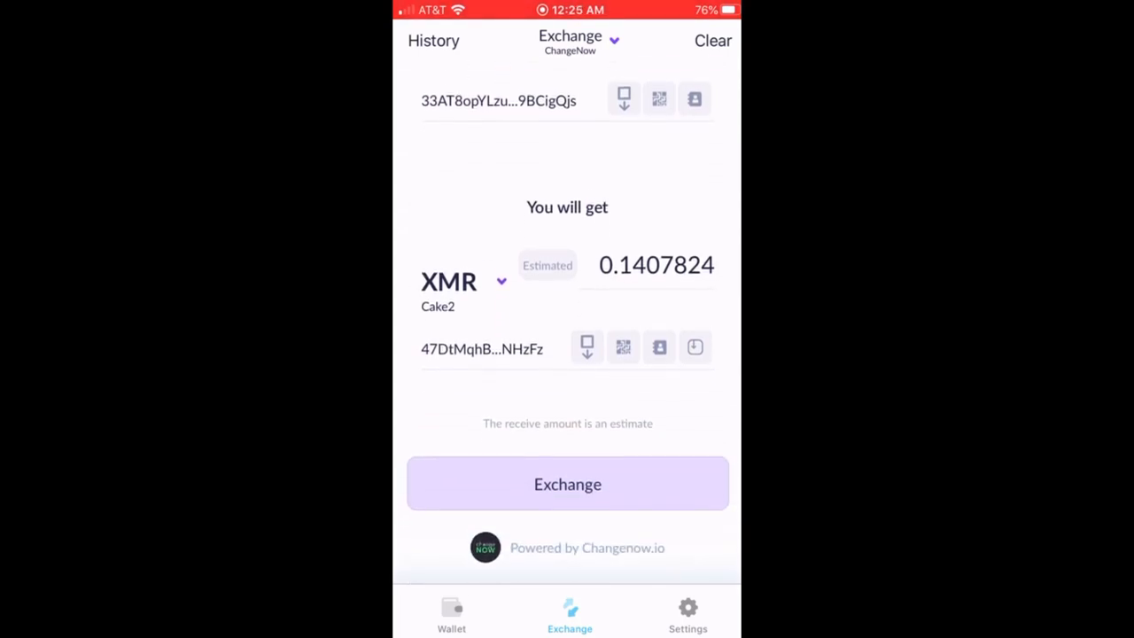
{"action": "left_click", "coordinate": [567, 484]}
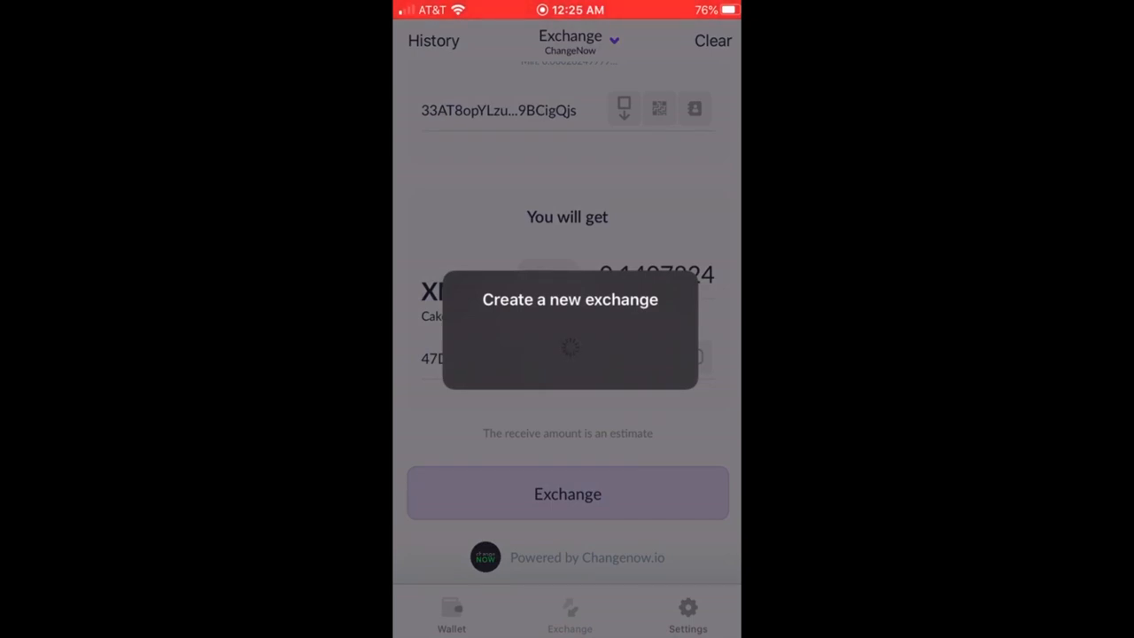
{"action": "left_click", "coordinate": [567, 493]}
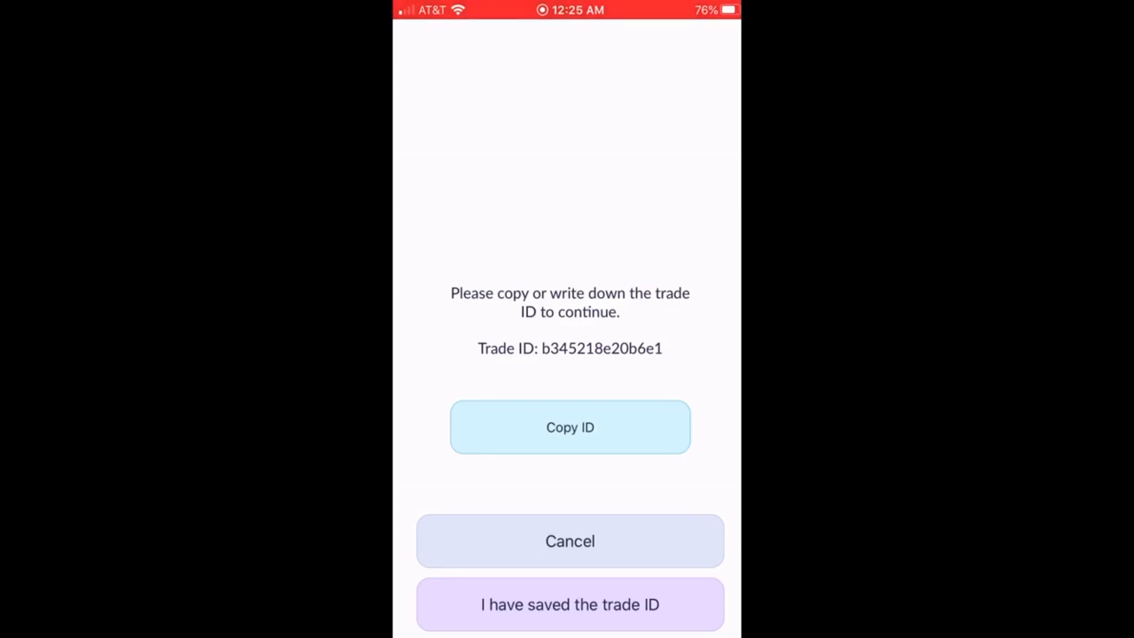
{"action": "left_click", "coordinate": [570, 427]}
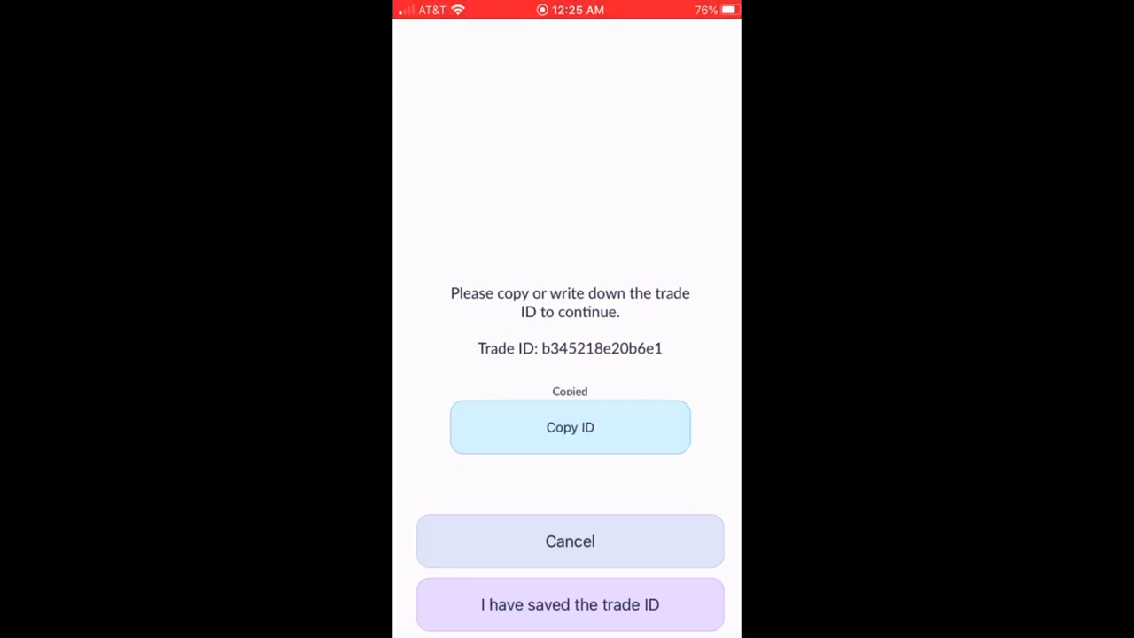
{"action": "left_click", "coordinate": [571, 604]}
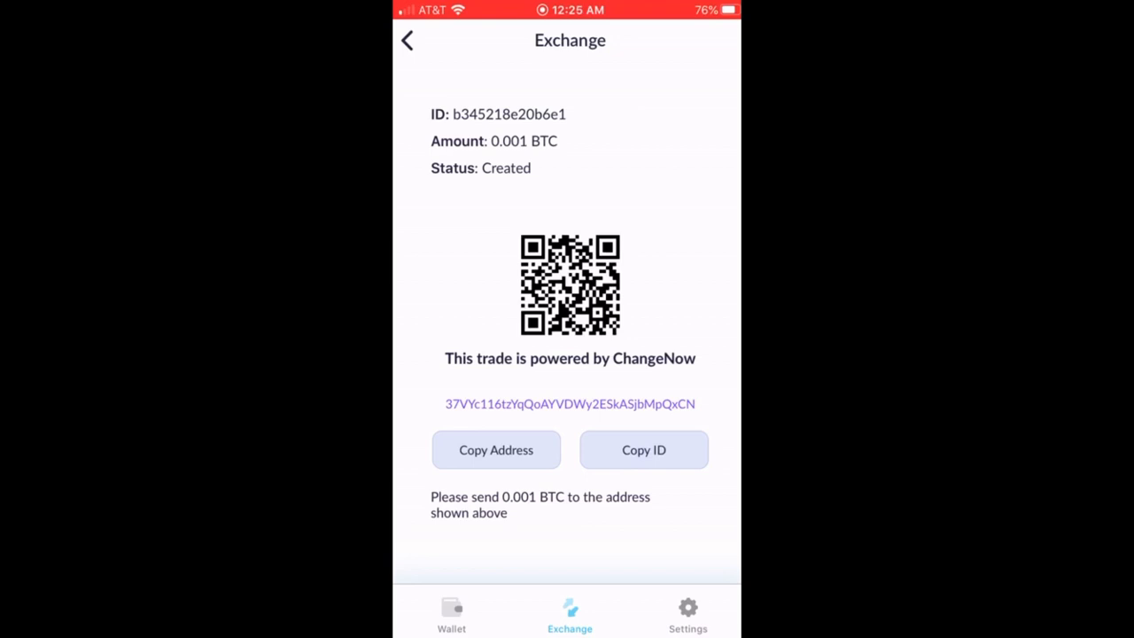